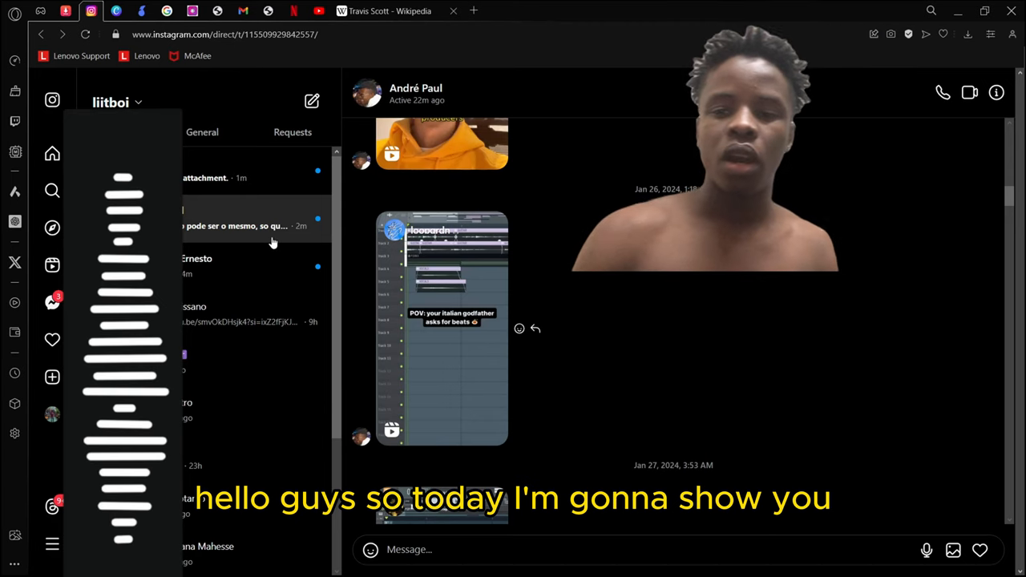
mouse_move(356, 253)
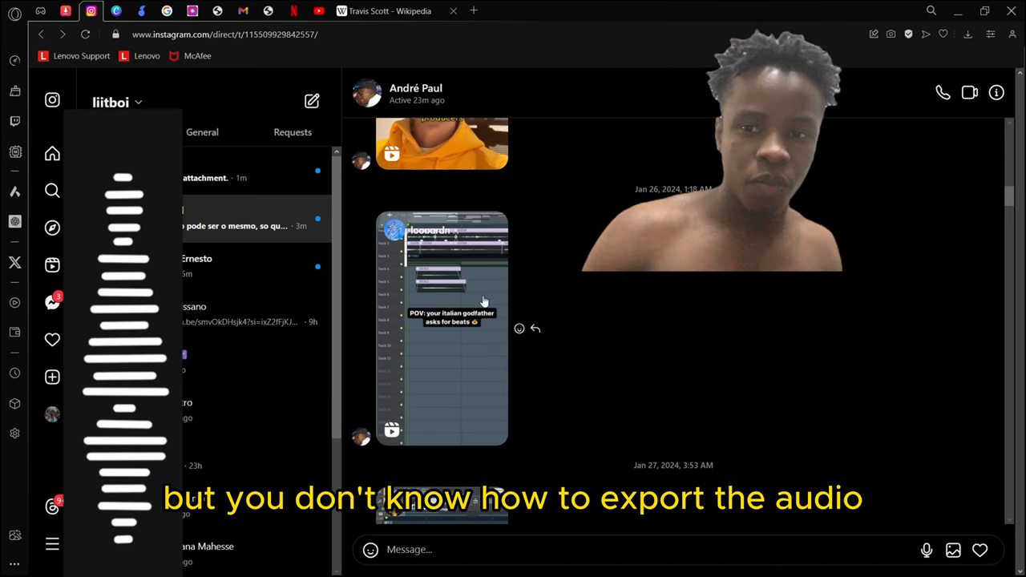
Open the reel shared in the Instagram direct message thread
left_click(441, 329)
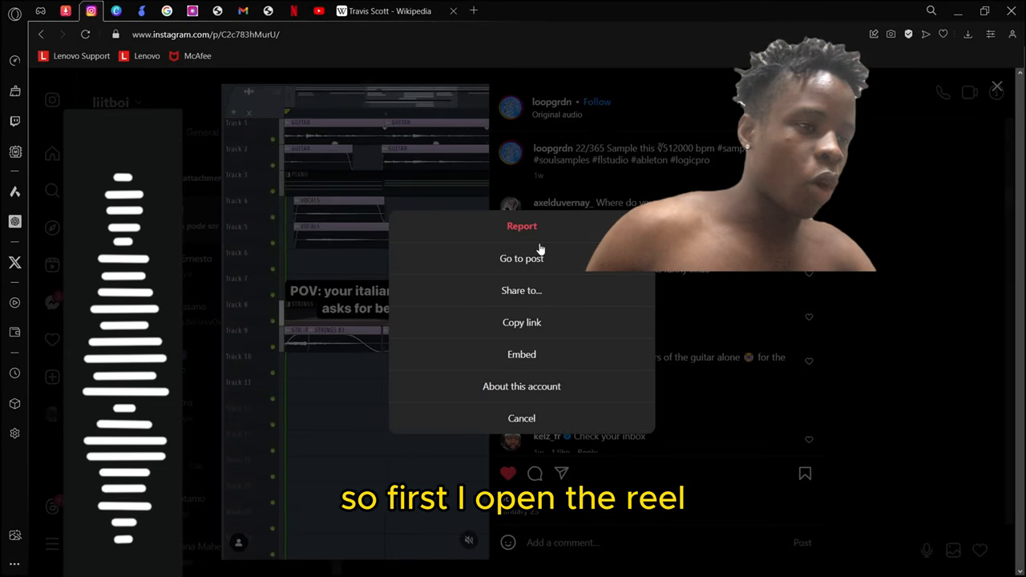
mouse_move(522, 322)
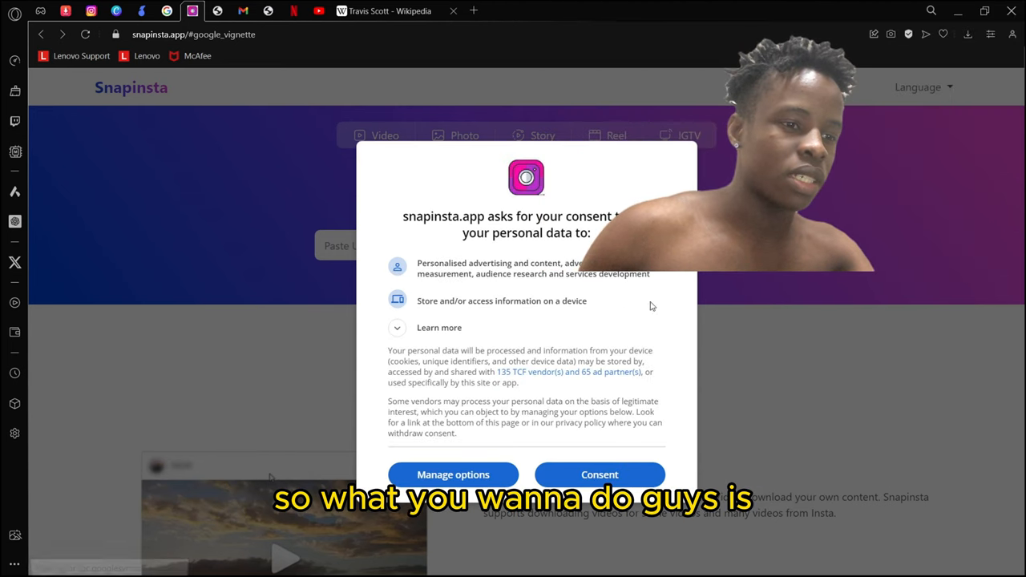
Accept the Snapinsta data consent request
left_click(599, 474)
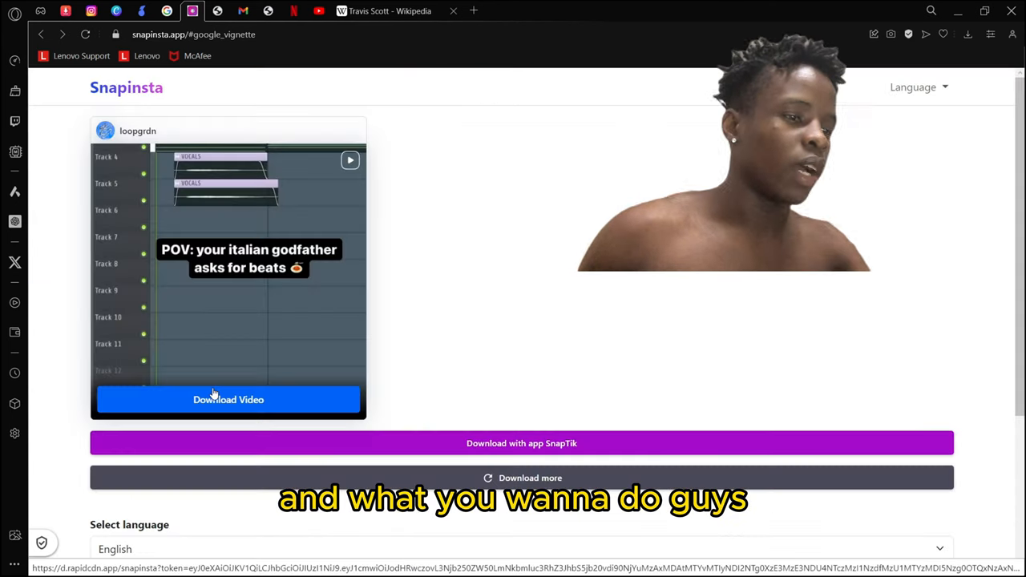
mouse_move(211, 347)
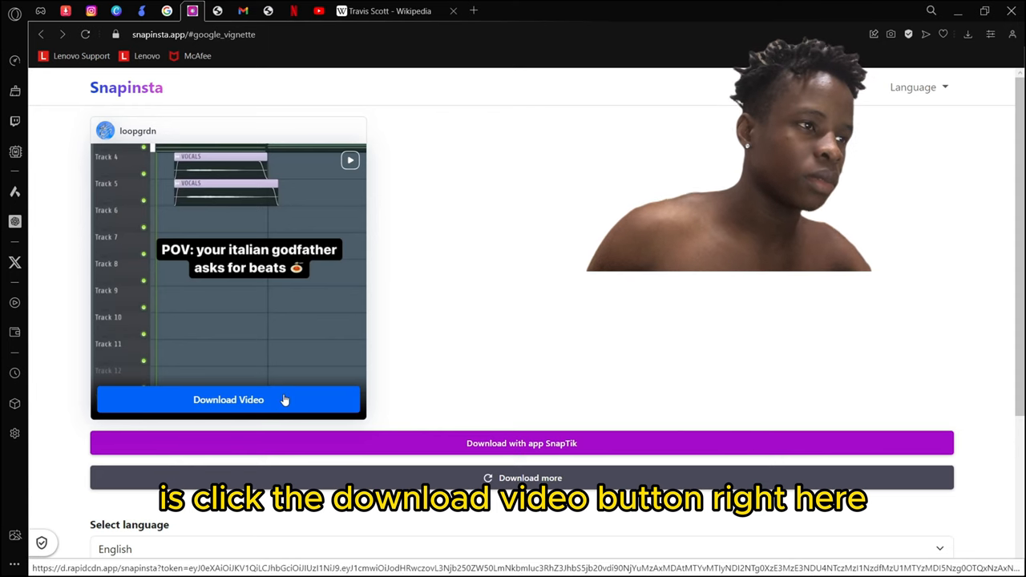
Download the reel video and save the MP4 into Downloads
left_click(228, 399)
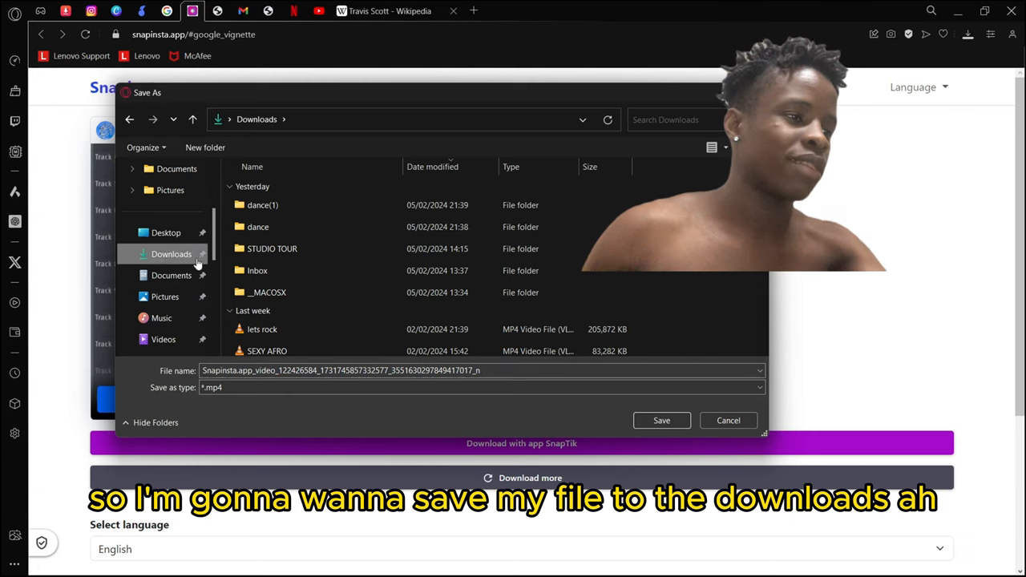
mouse_move(267, 293)
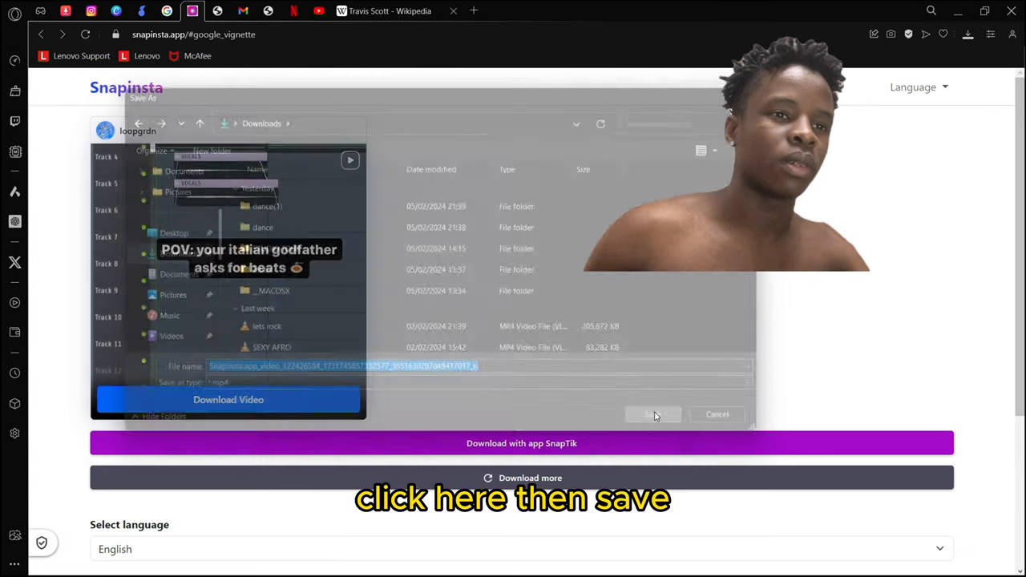
left_click(653, 414)
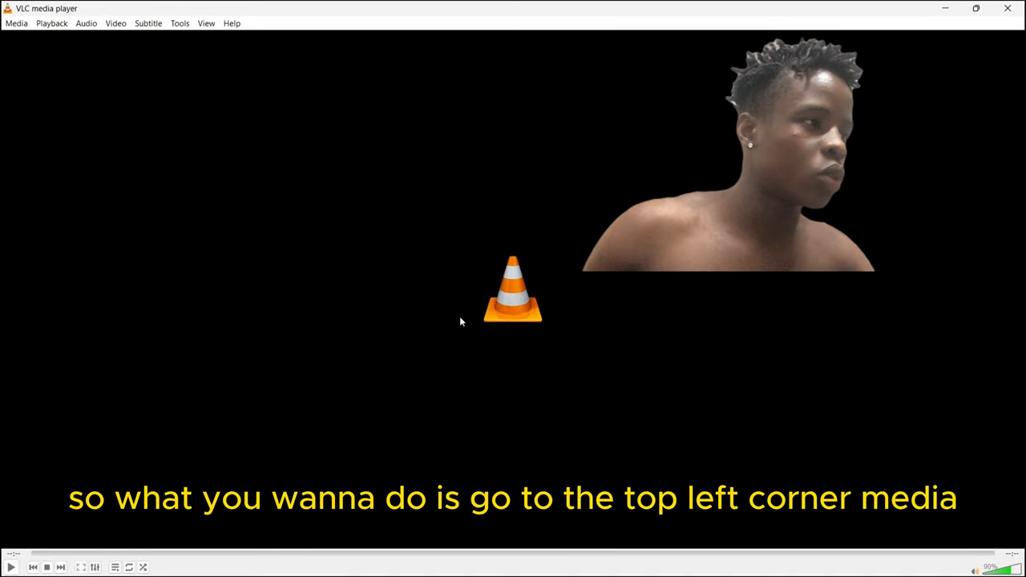
Choose Convert / Save from VLC's Media menu
left_click(16, 22)
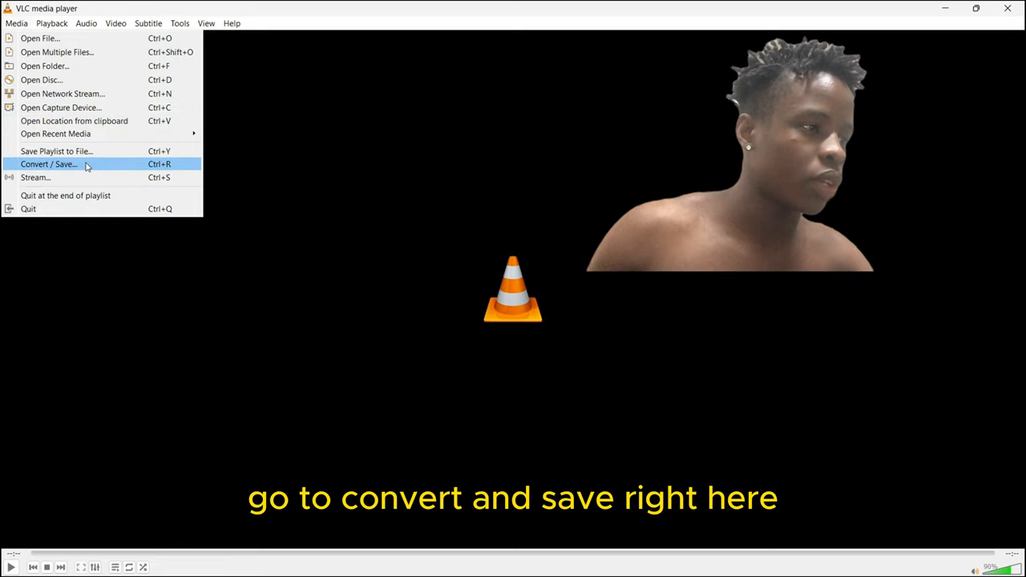
left_click(48, 163)
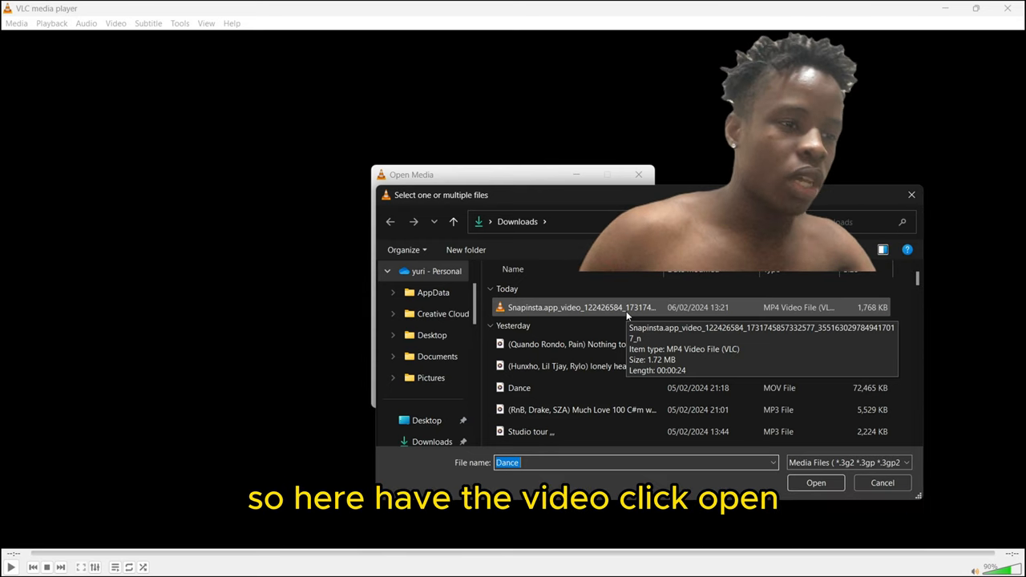
Add the Snapinsta reel MP4 from Downloads as the source and choose Convert
left_click(581, 307)
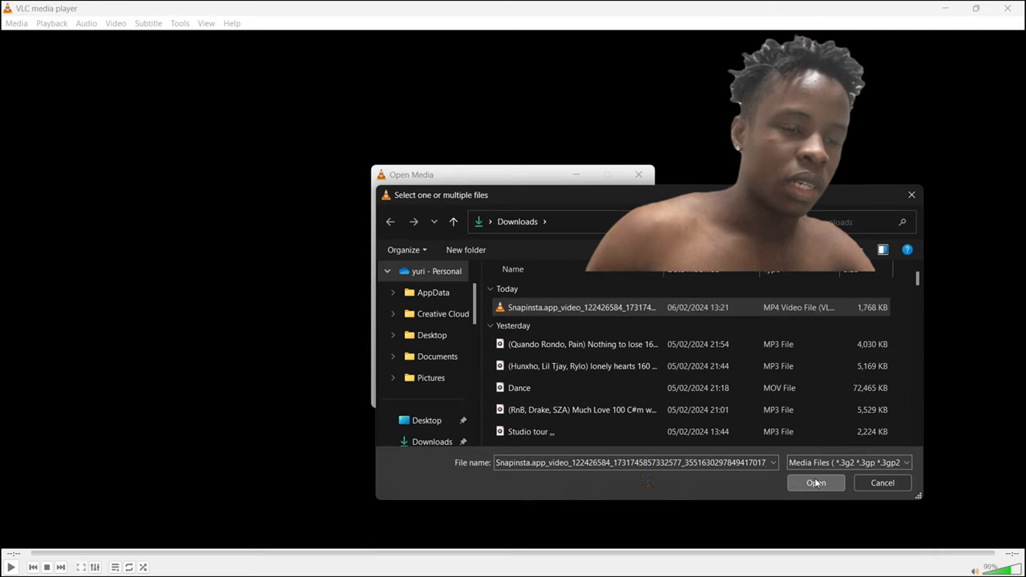
left_click(815, 482)
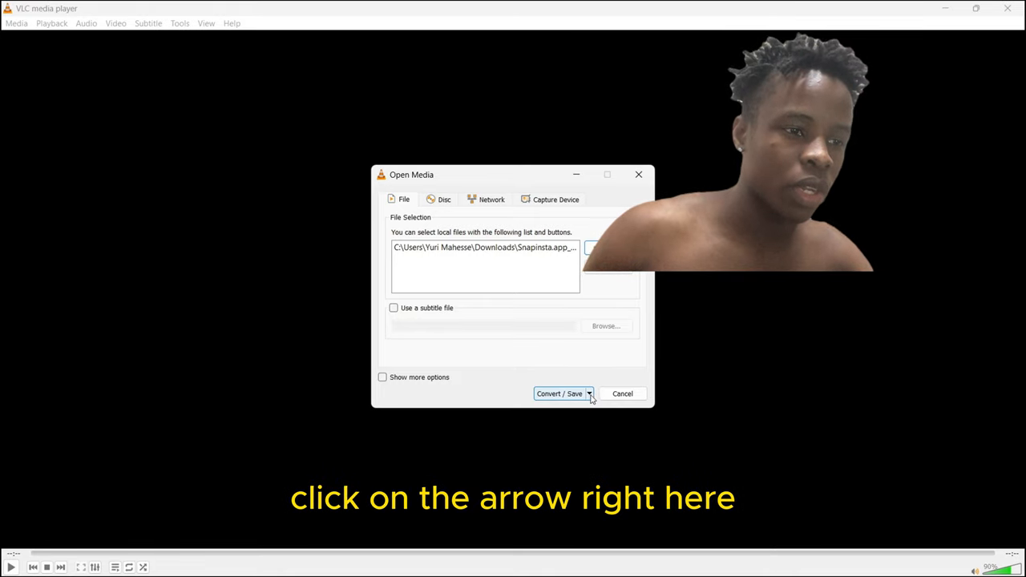
left_click(589, 393)
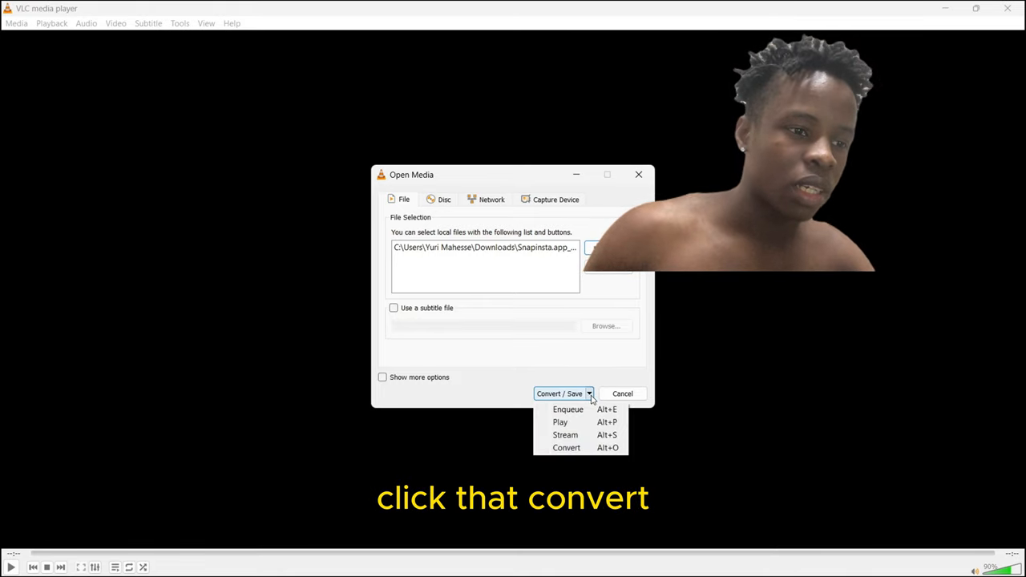
left_click(566, 447)
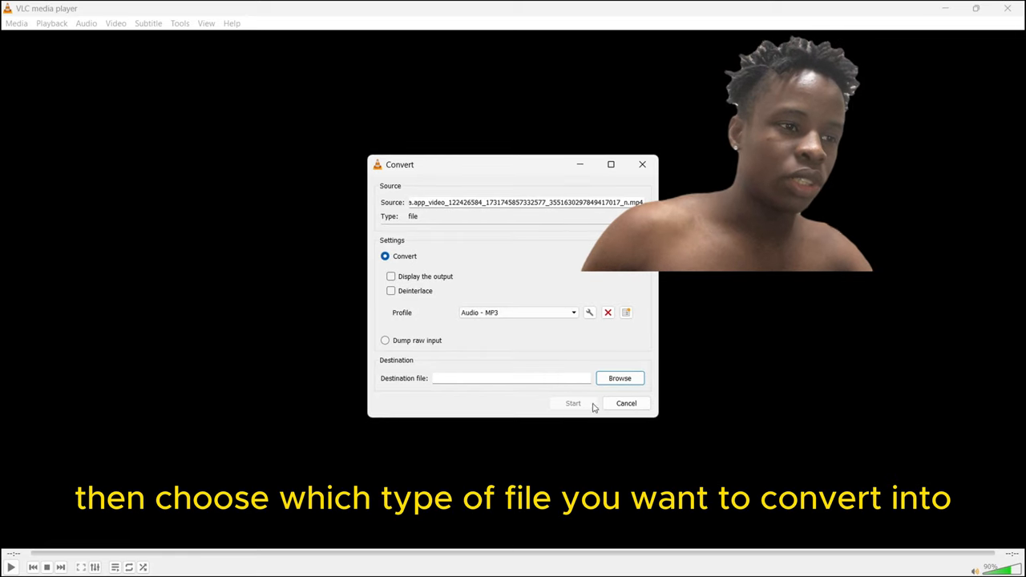
Select the Audio - MP3 profile and browse for a destination file
left_click(573, 313)
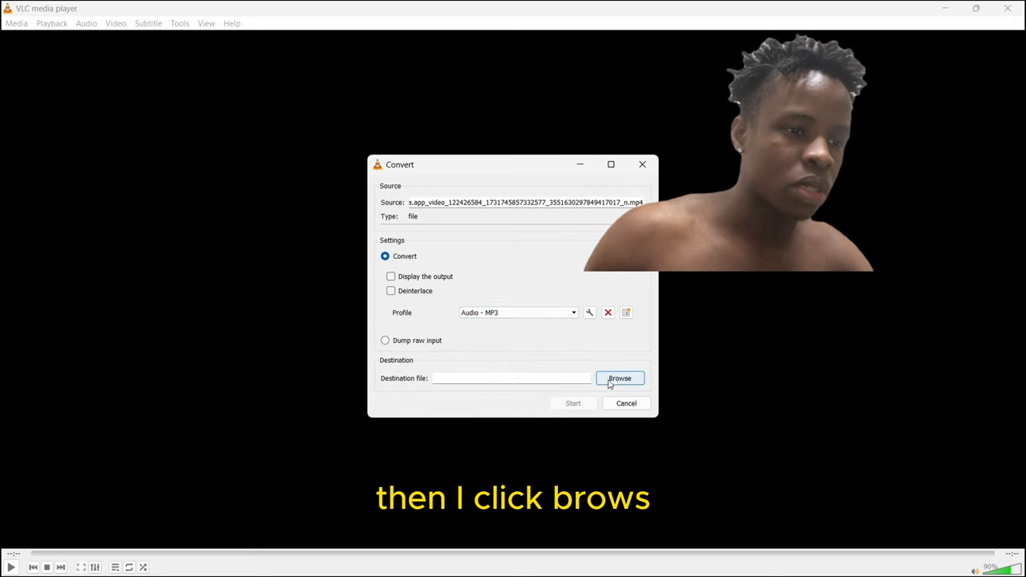
left_click(619, 379)
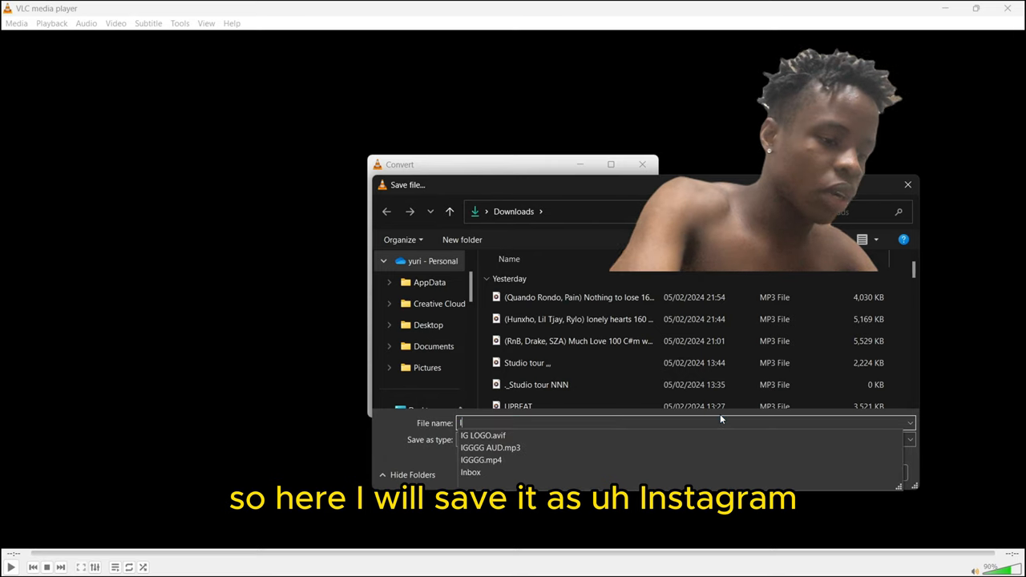
Name the output file 'Instagram Reel' in Downloads and save
type("Instagram")
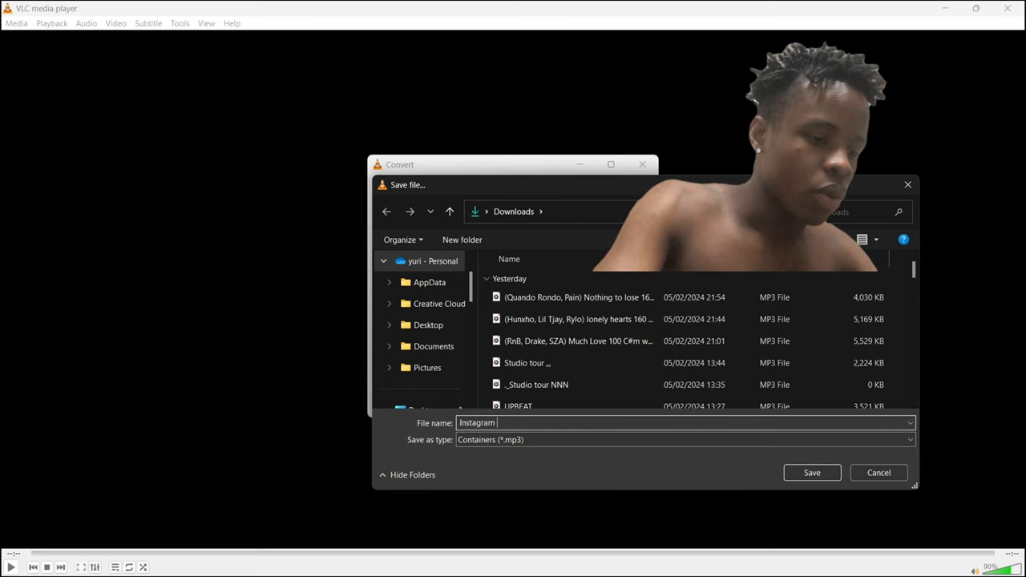
type("Rel")
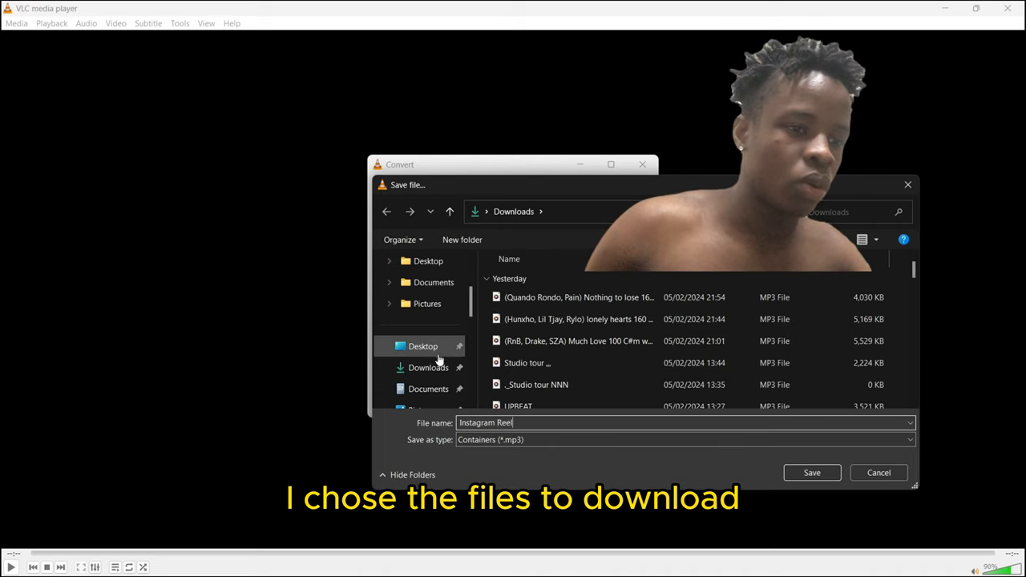
left_click(810, 472)
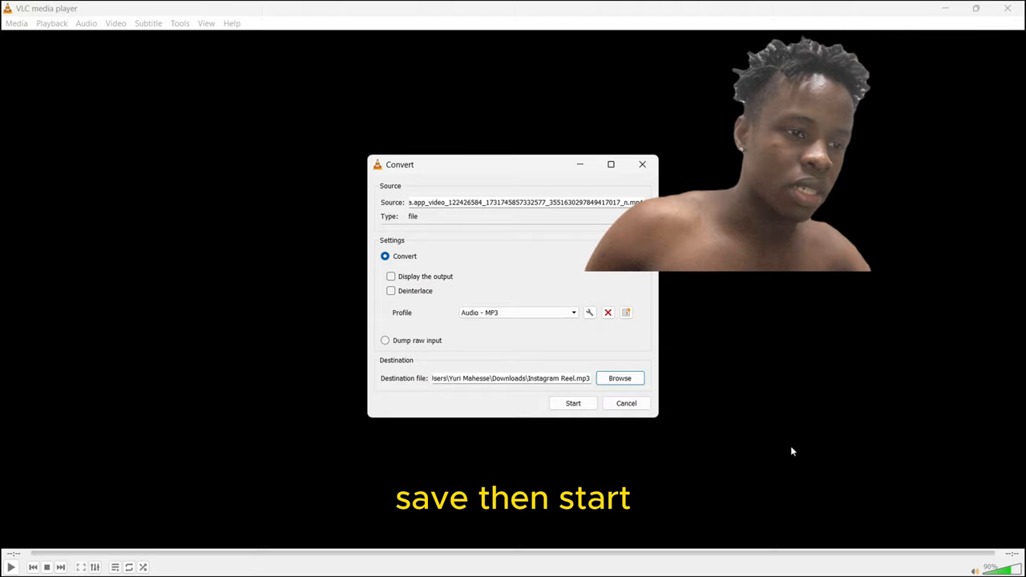
Start converting the reel video to the Instagram Reel MP3
left_click(572, 403)
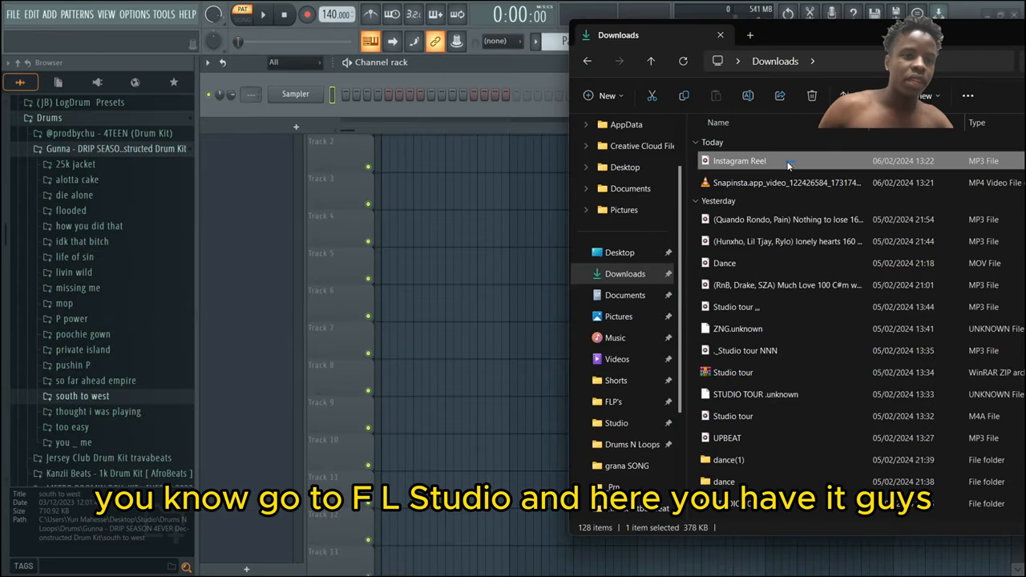
mouse_move(788, 162)
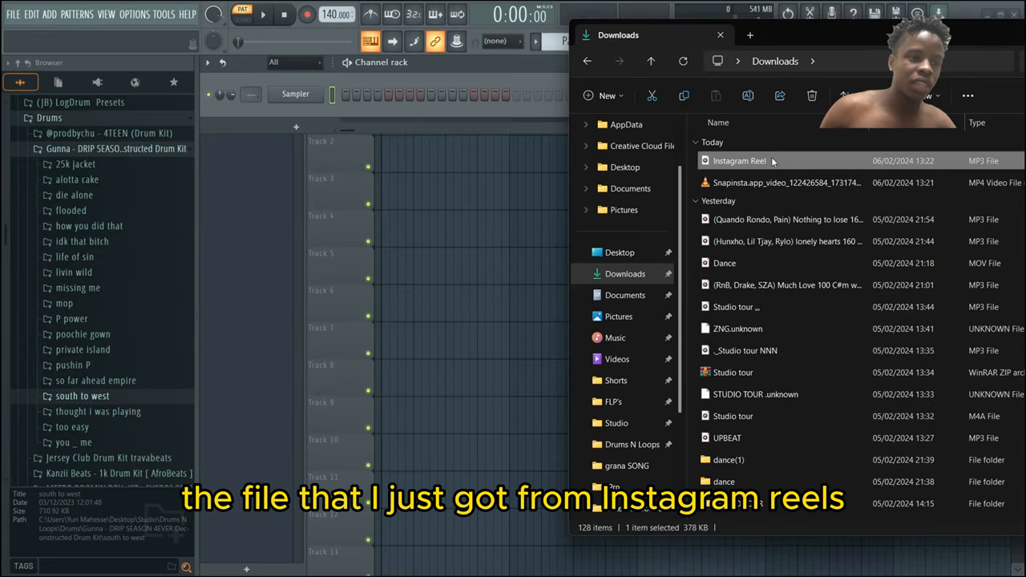
Open Instagram Reel from Downloads in Media Player and play it
double_click(739, 160)
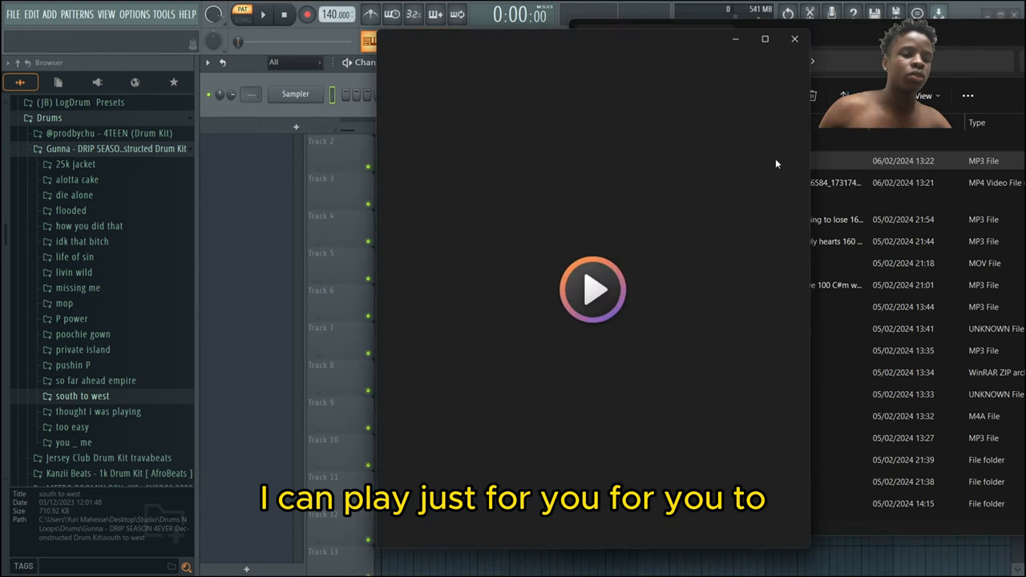
left_click(593, 289)
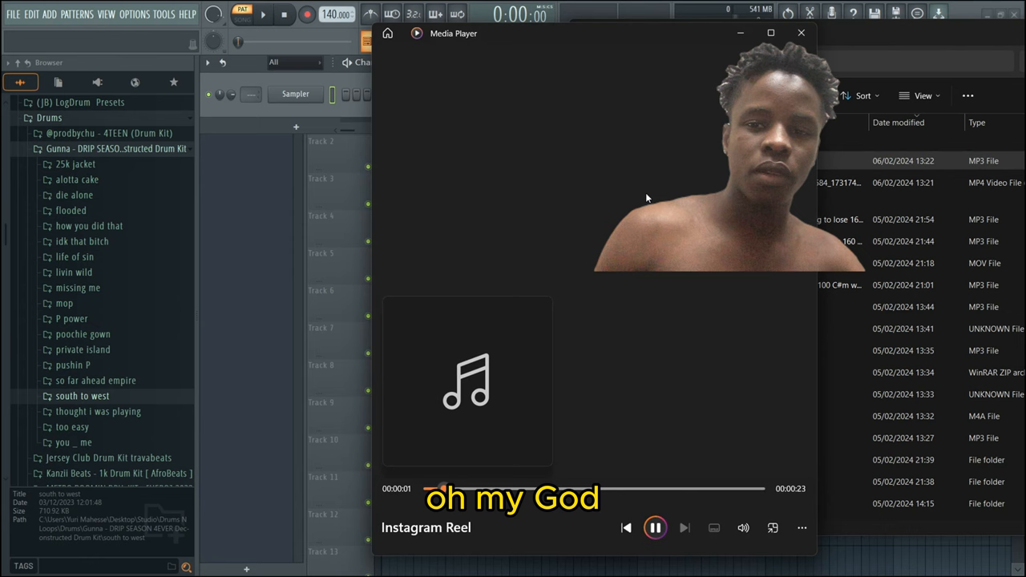